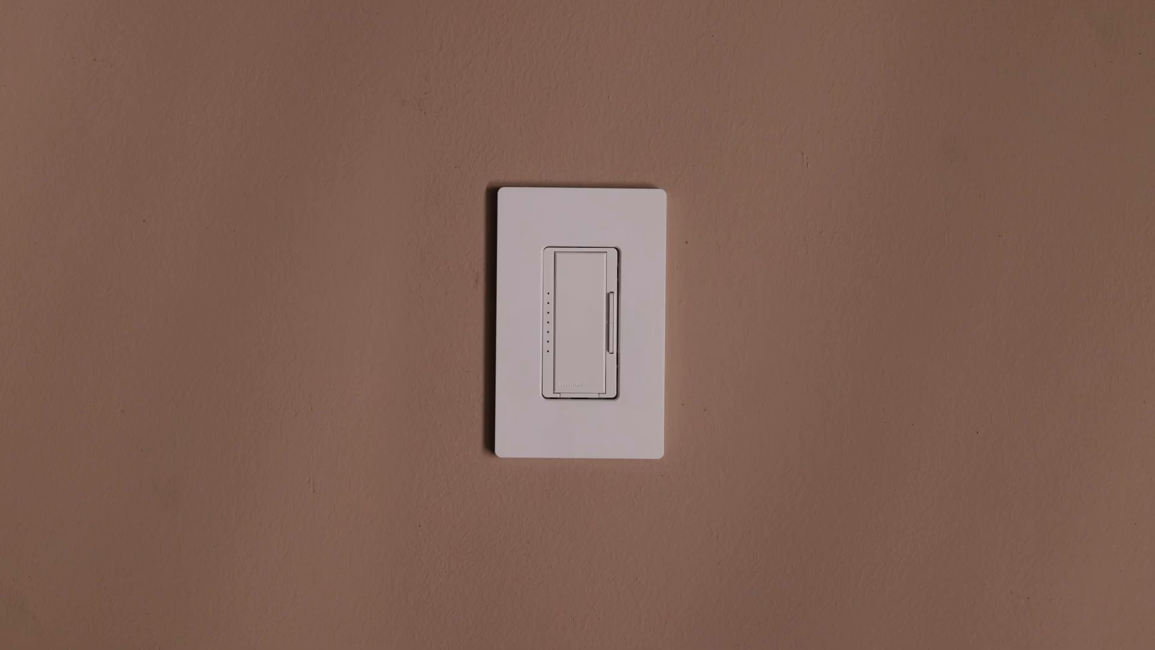
left_click(579, 369)
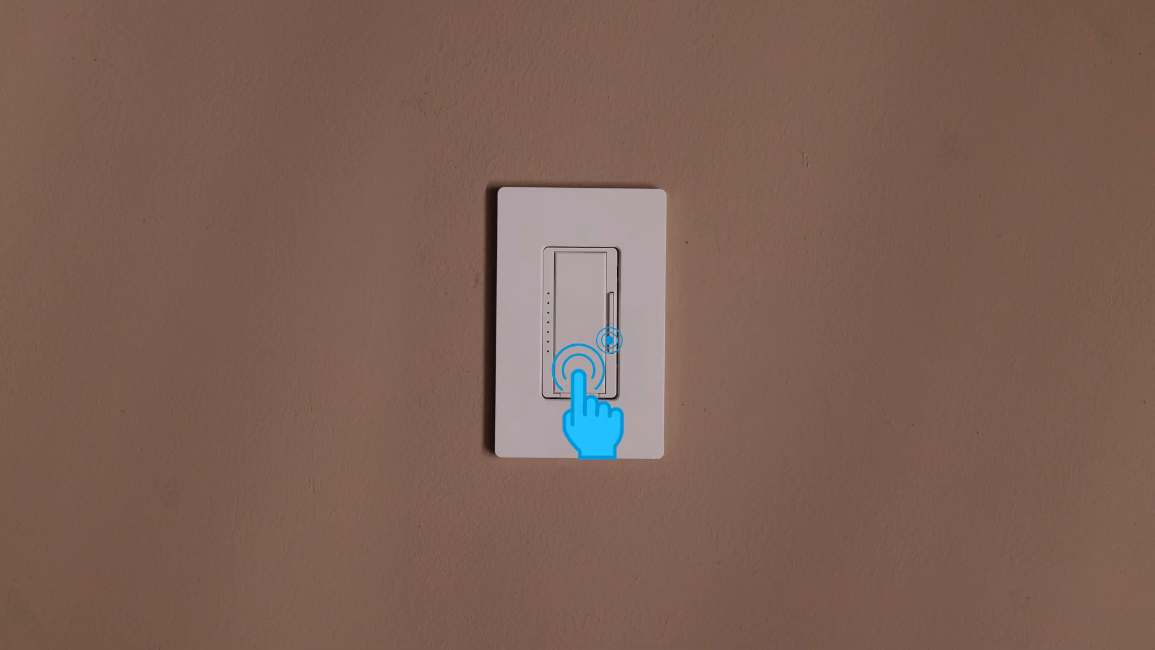
left_click(580, 368)
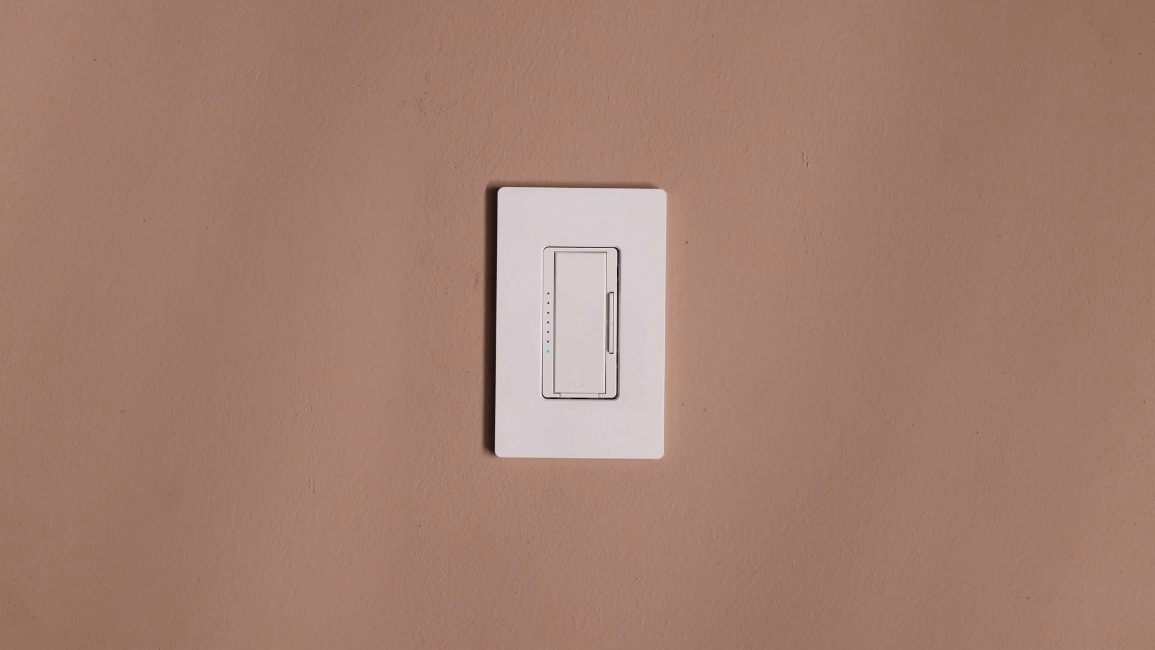
left_click(583, 361)
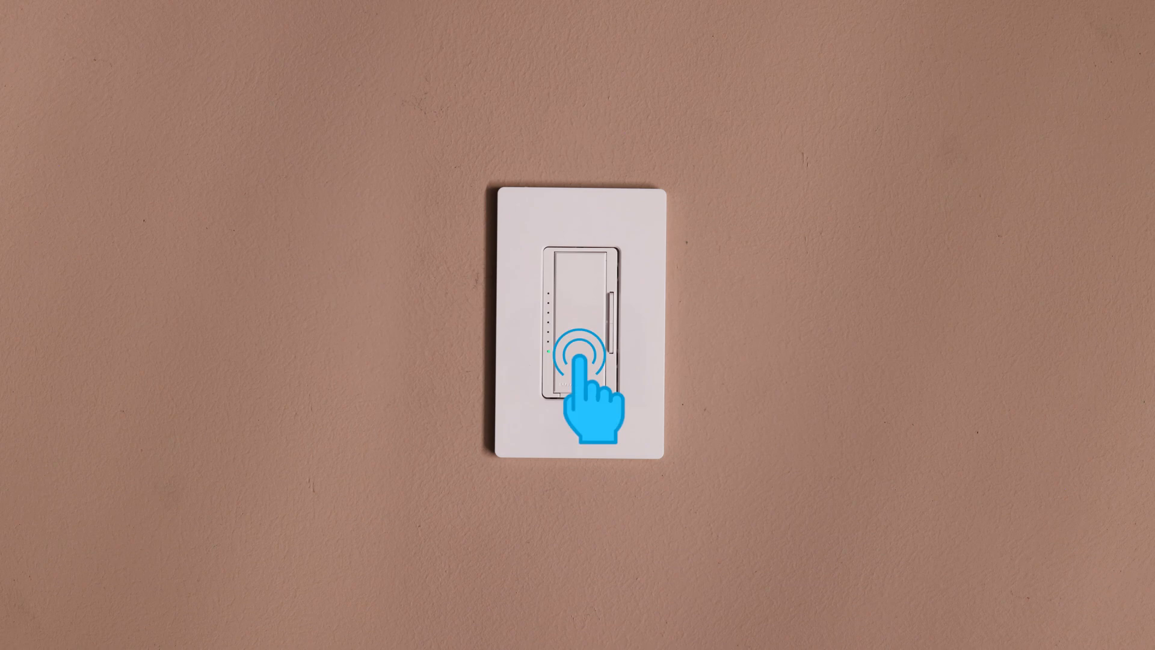
left_click(582, 354)
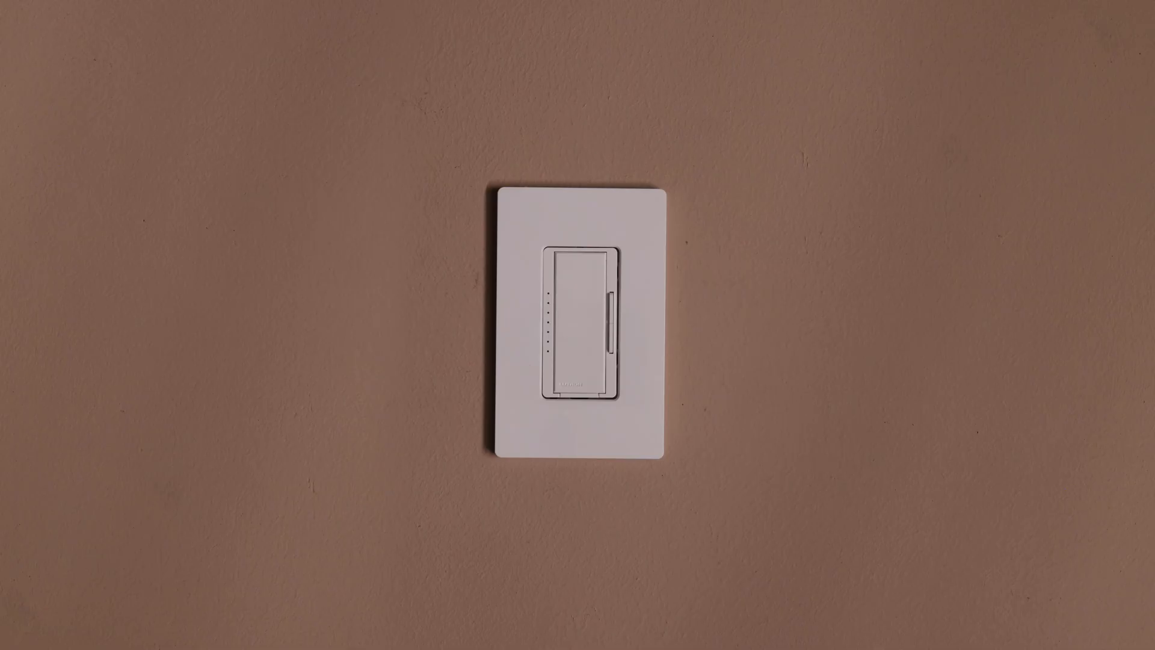